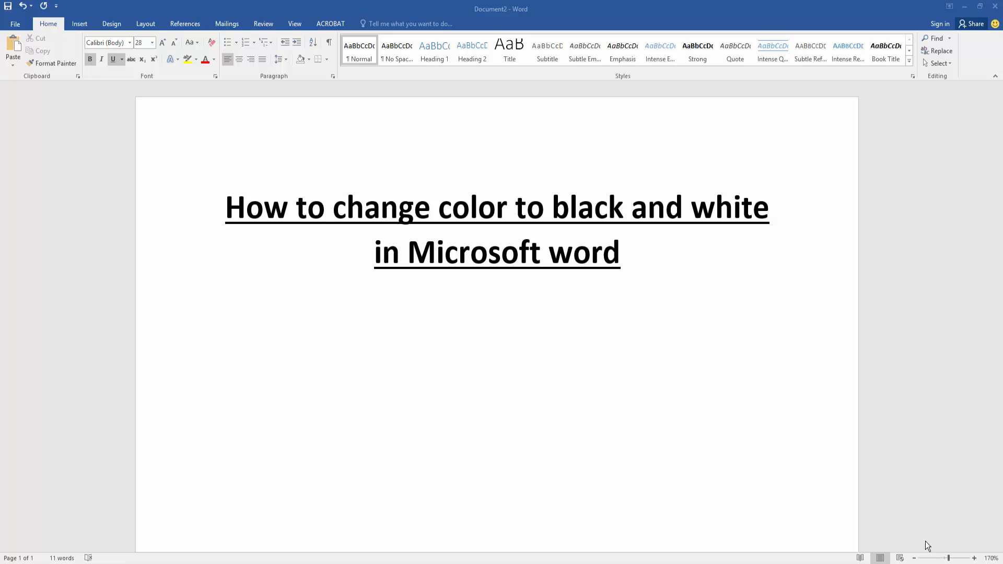
# Insert a Rectangle shape from the Insert tab's Shapes gallery, sized to cover the whole page.
pyautogui.click(79, 23)
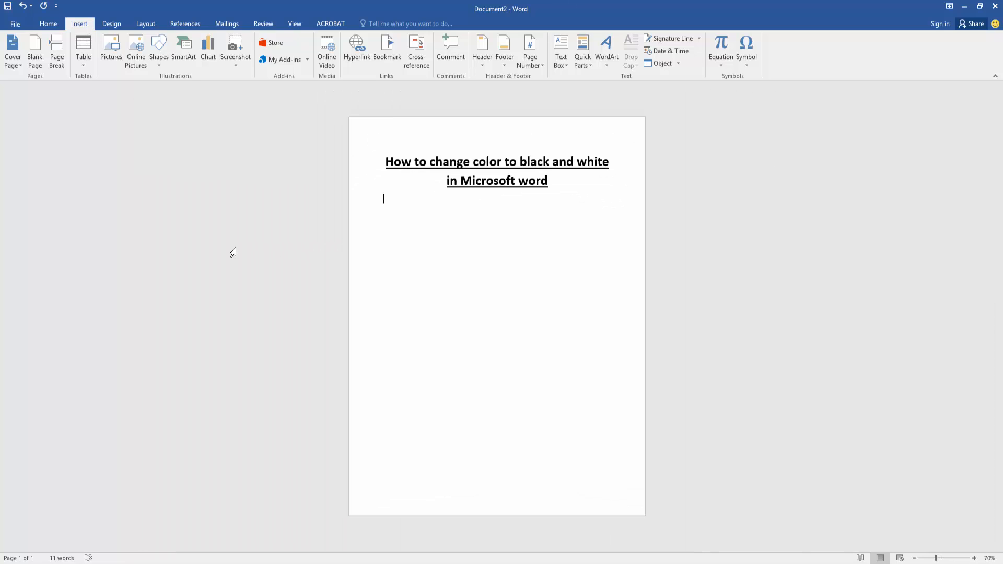
pyautogui.click(159, 46)
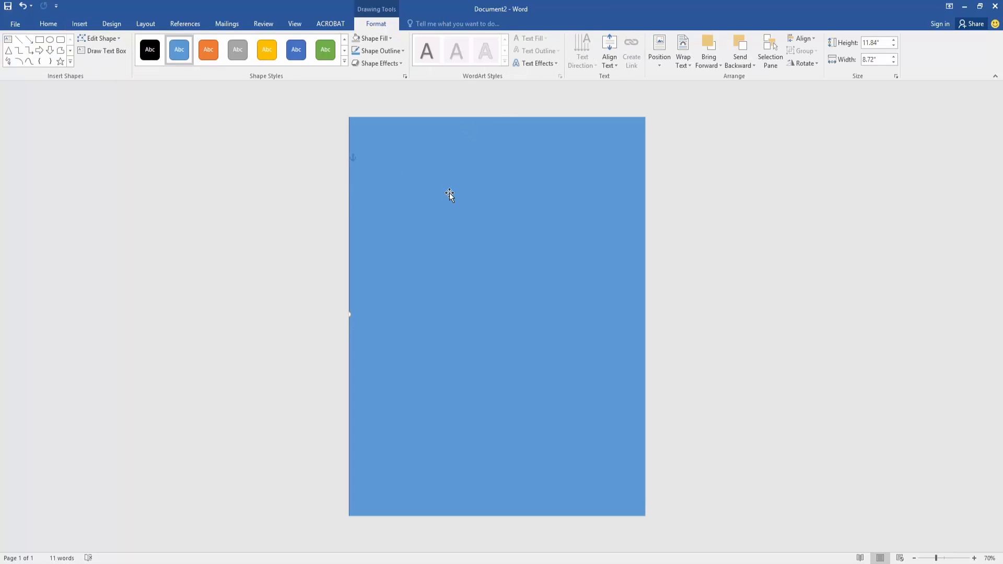
pyautogui.moveTo(445, 270)
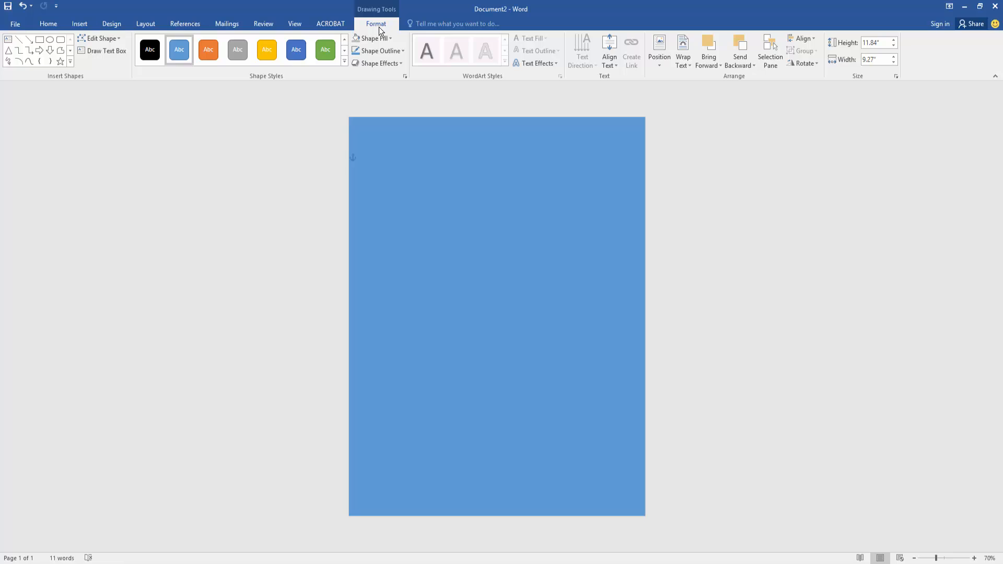
# Set the rectangle's Shape Fill to White, Background 1, Darker 35%.
pyautogui.click(373, 38)
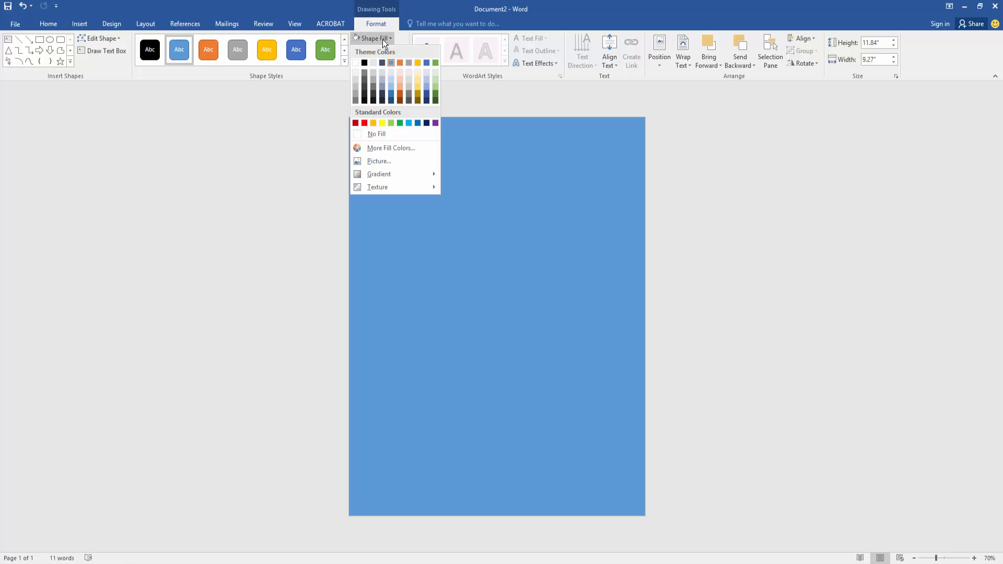
pyautogui.click(356, 97)
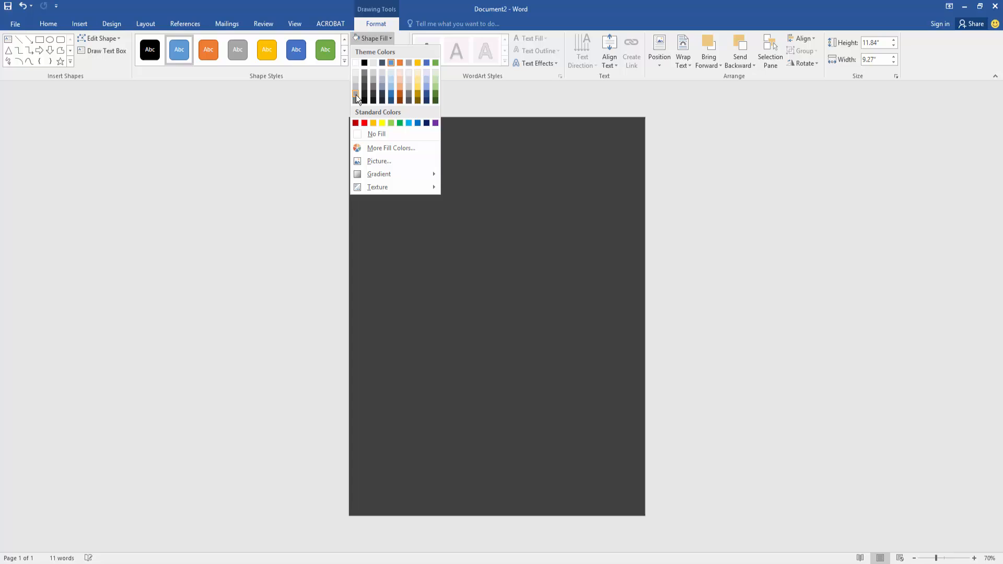
pyautogui.moveTo(357, 98)
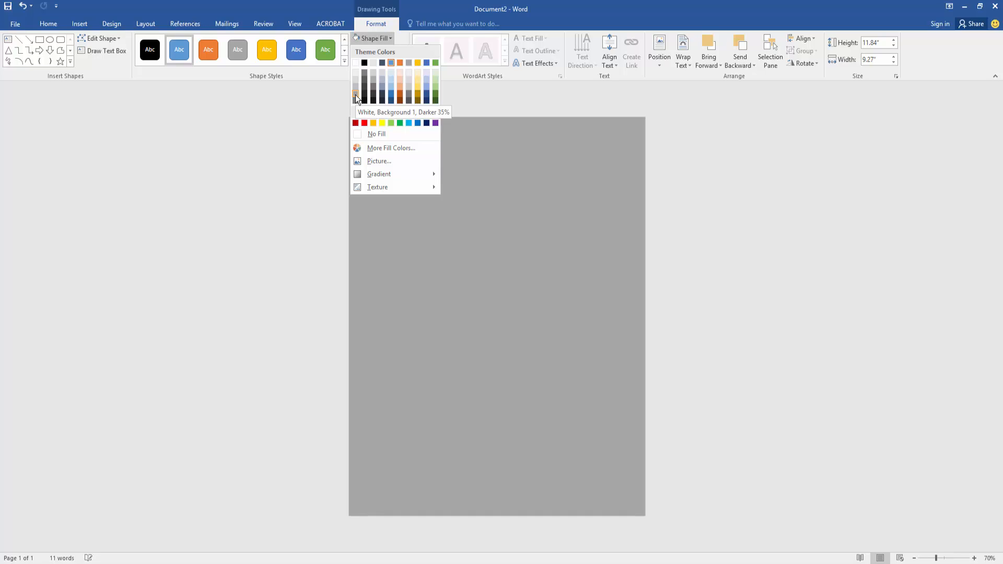